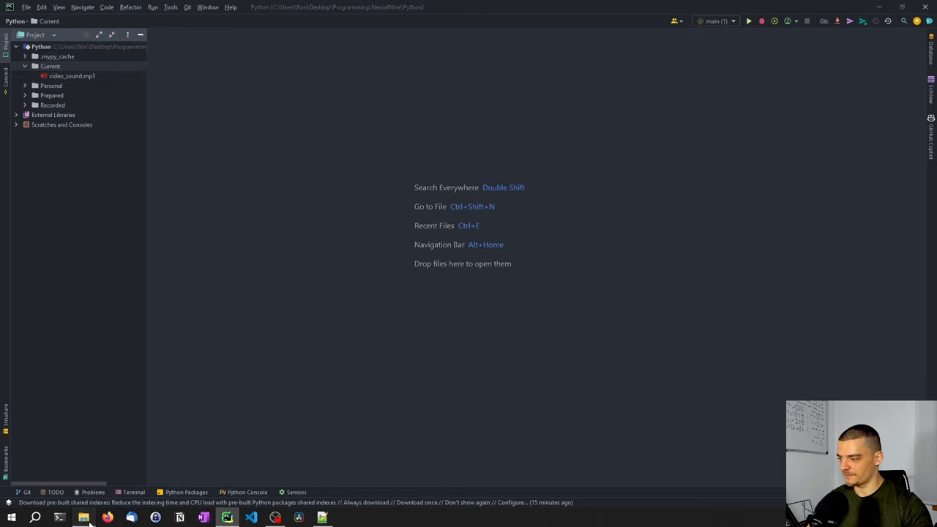
# - Play video_sound.mp3 in VLC, then add a new Python file main.py to the Current folder
pyautogui.click(82, 518)
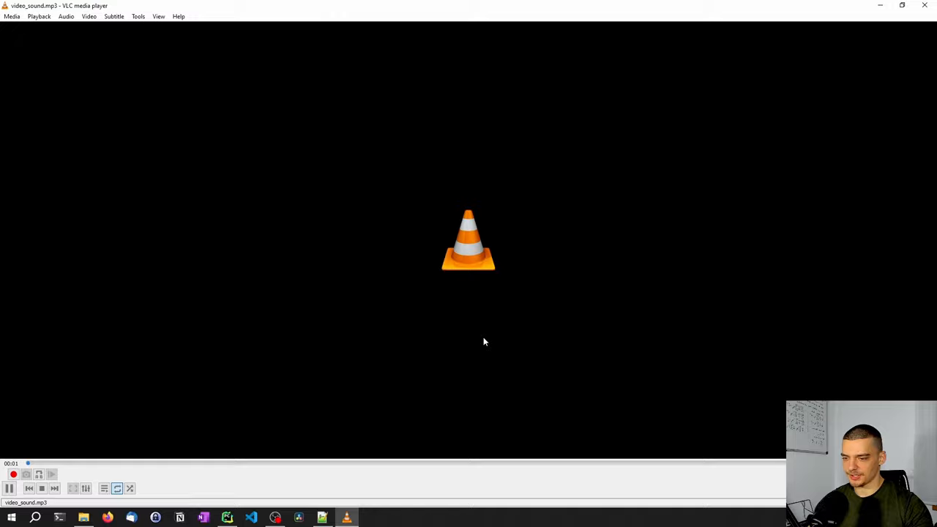
pyautogui.moveTo(532, 252)
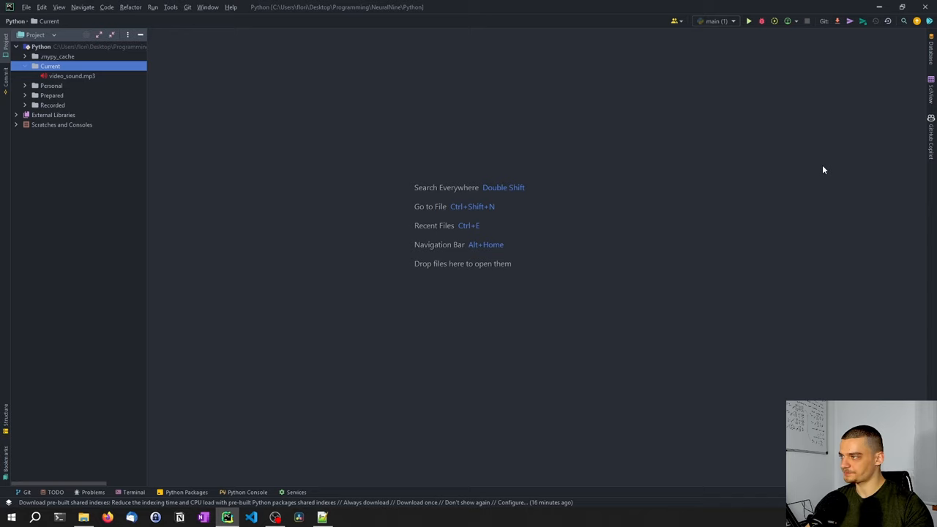
pyautogui.rightClick(49, 66)
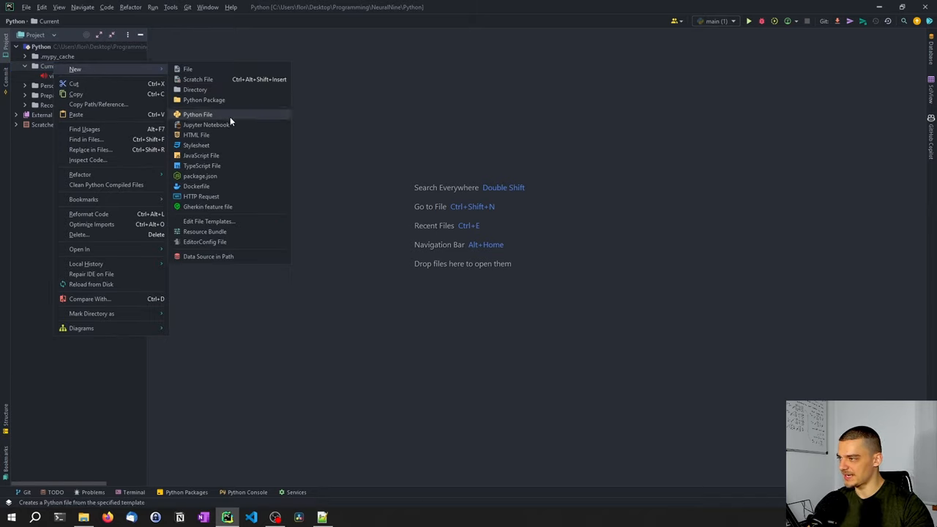
pyautogui.click(198, 114)
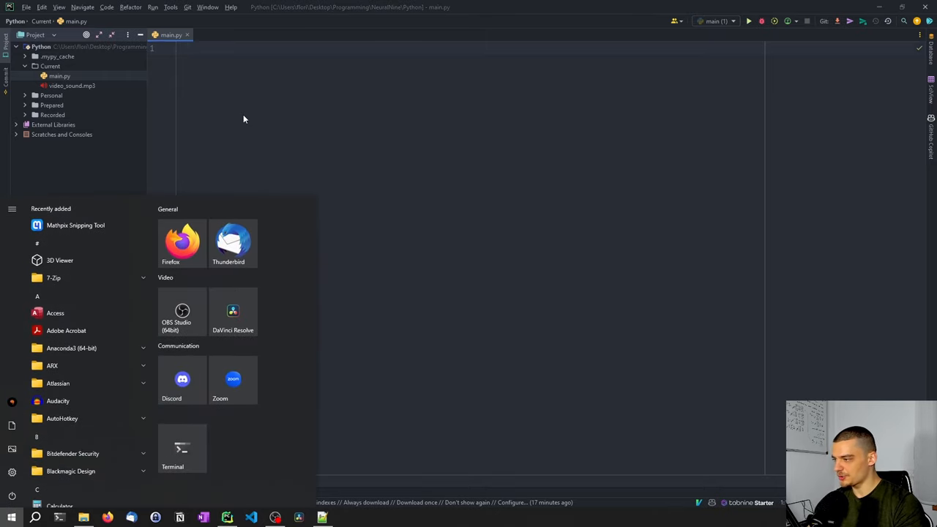
# - Run pip install openai-whisper in a new Command Prompt window
pyautogui.click(181, 448)
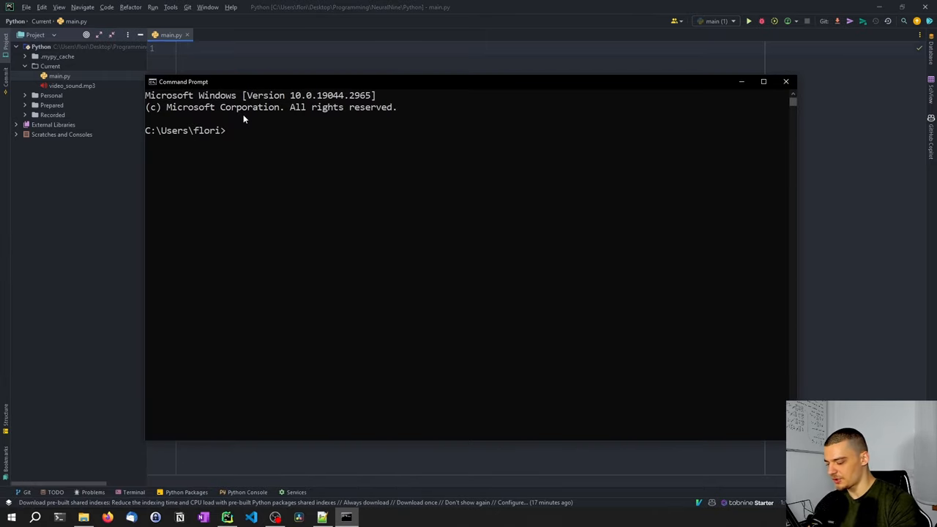
pyautogui.write('pip install op')
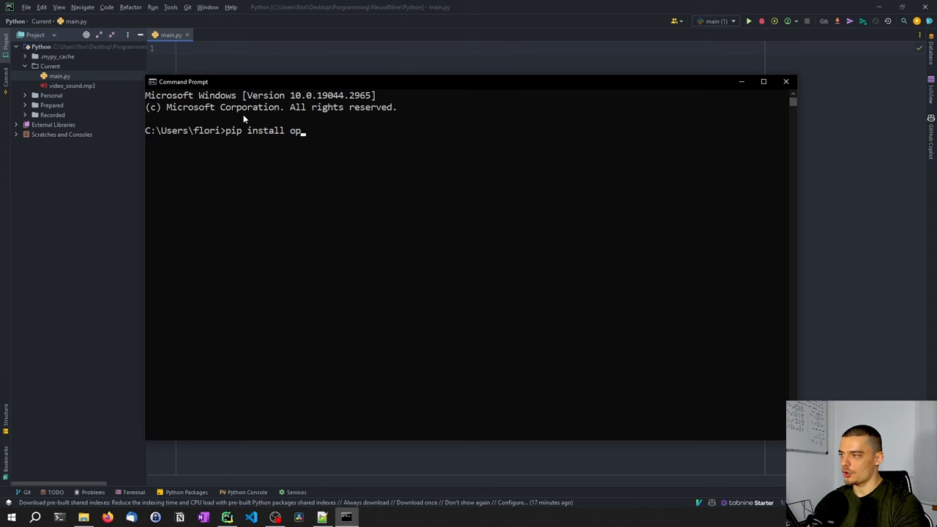
pyautogui.write('enai-whisp')
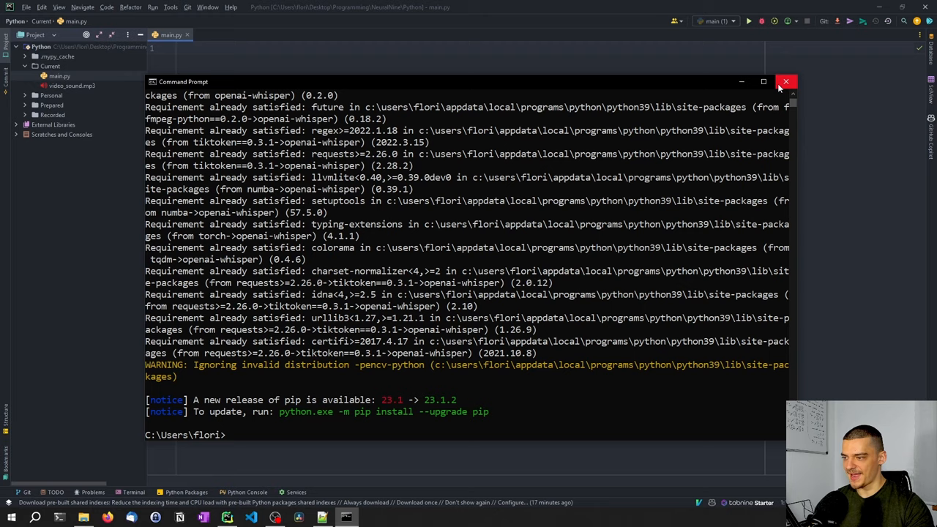
pyautogui.moveTo(779, 88)
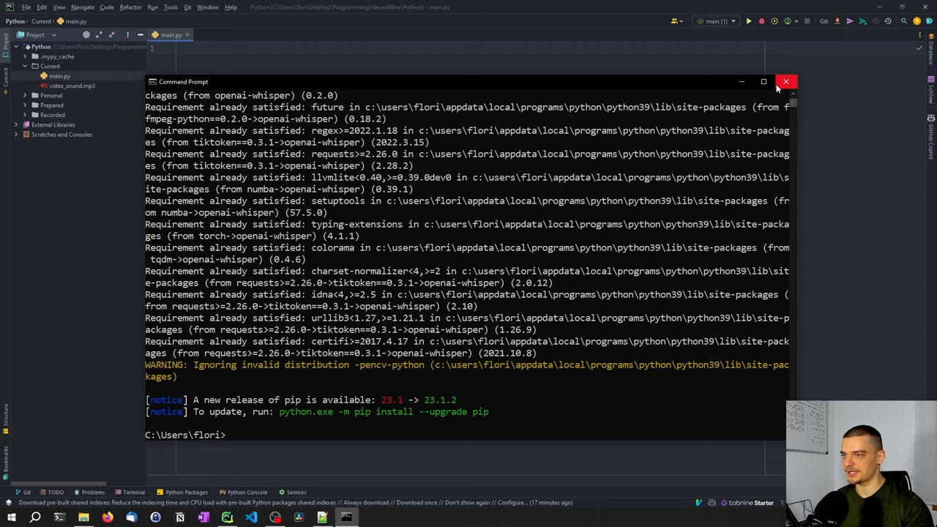
# - Import whisper and load the base model with model = whisper.load_model("base")
pyautogui.click(785, 82)
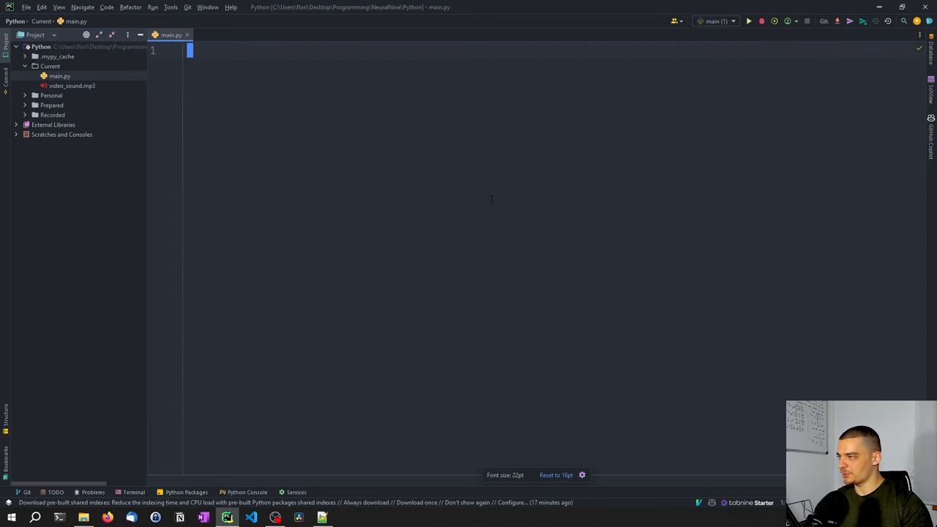
pyautogui.write('impor')
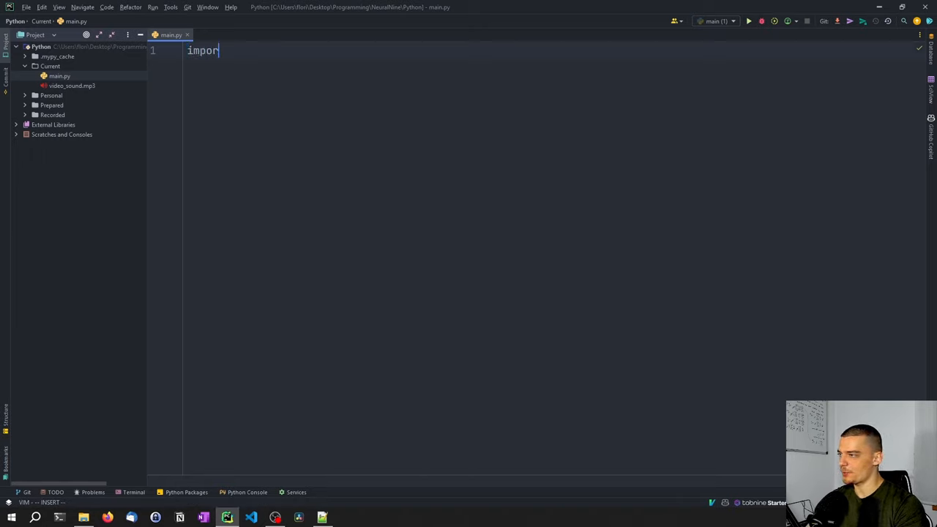
pyautogui.write('whisper')
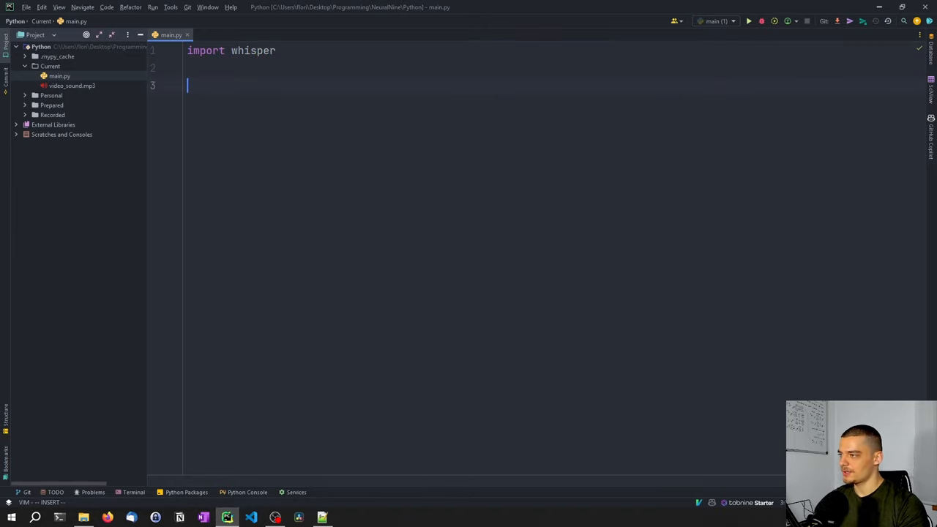
pyautogui.write('model = w')
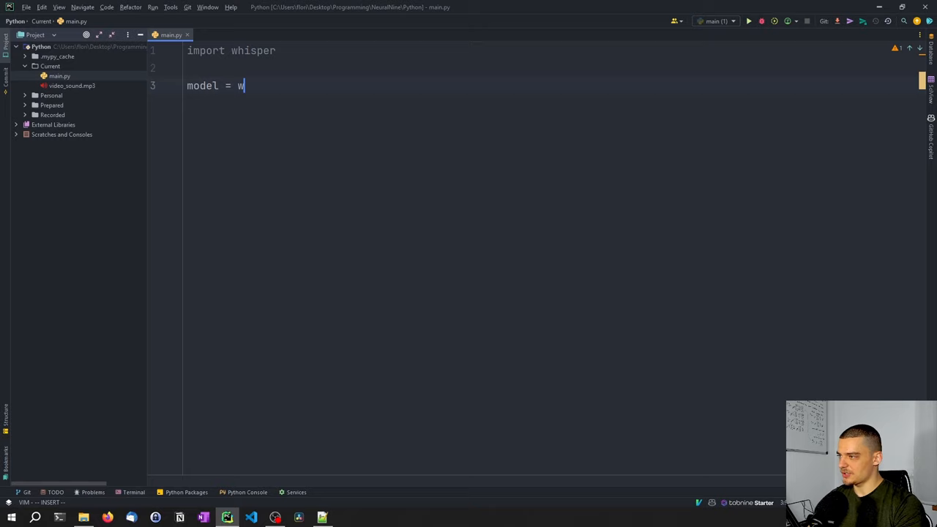
pyautogui.write('hisper.load_model("base')
pyautogui.write('result =')
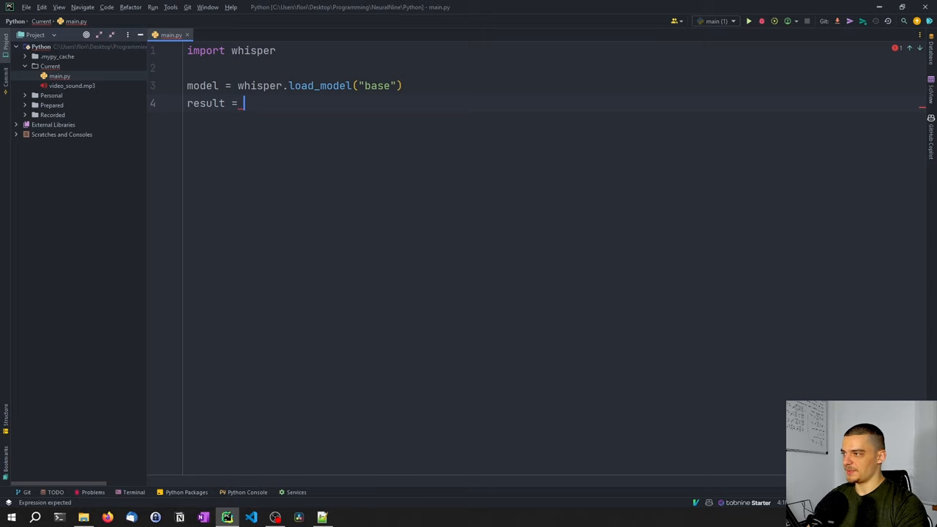
# - Add result = model.transcribe("video_sound.mp3") and begin the with open line
pyautogui.write('model.transcribe')
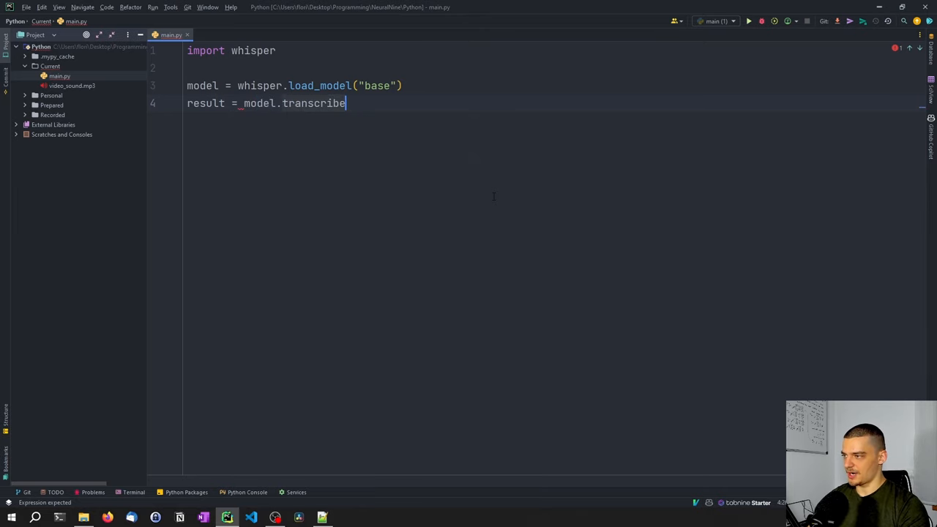
pyautogui.write('("v"')
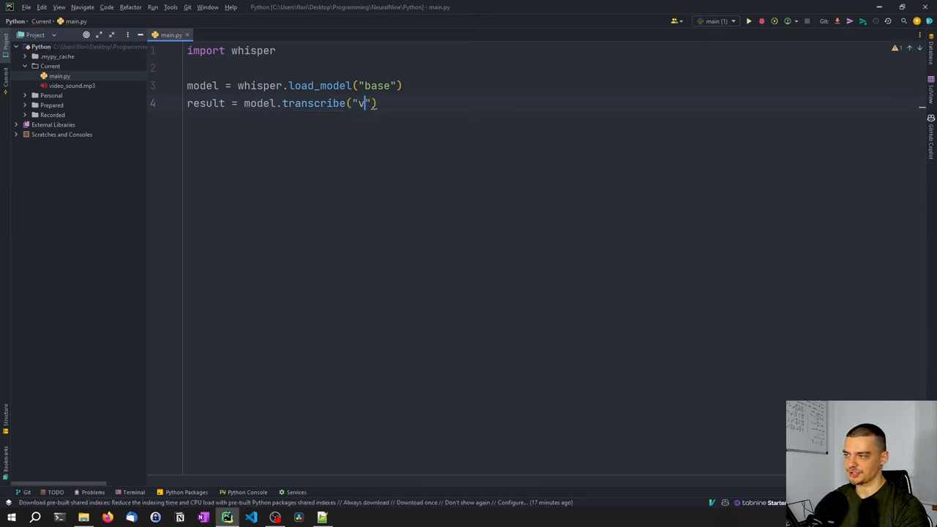
pyautogui.write('ideo_')
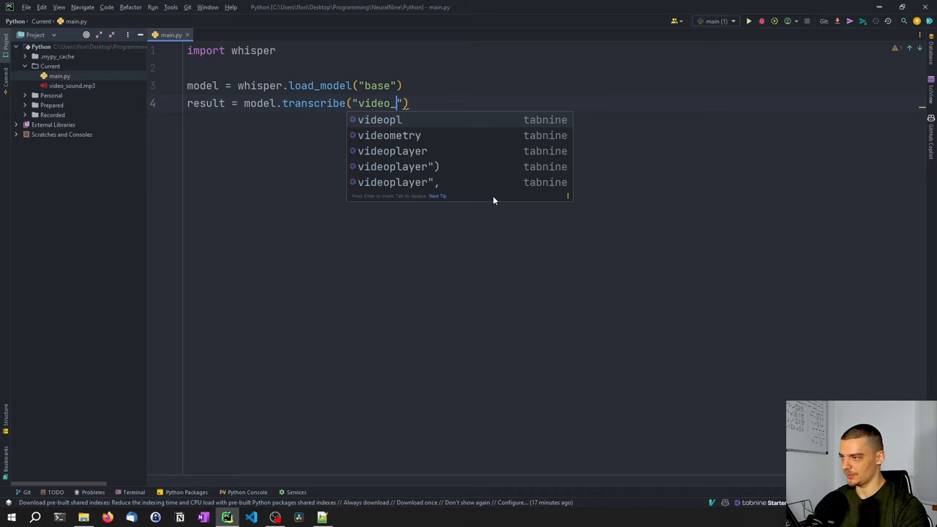
pyautogui.write('sound.mp3')
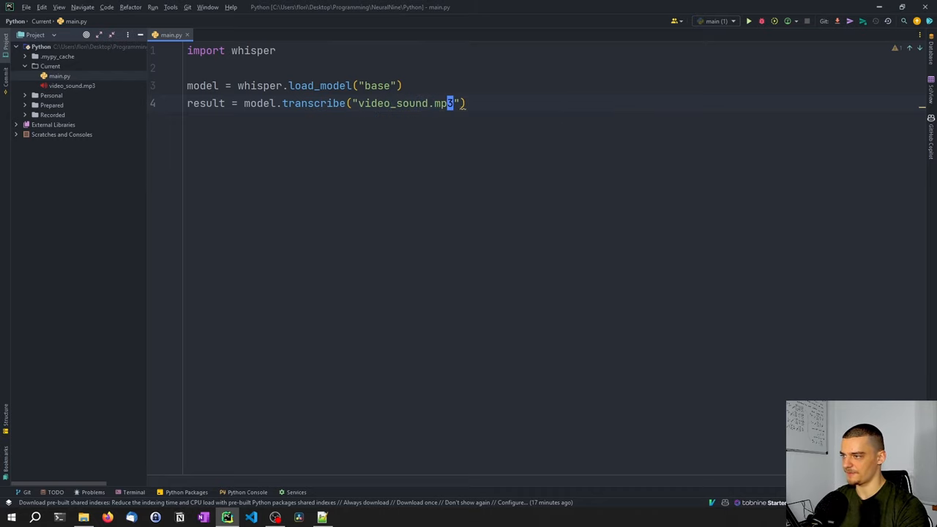
pyautogui.write('with open("')
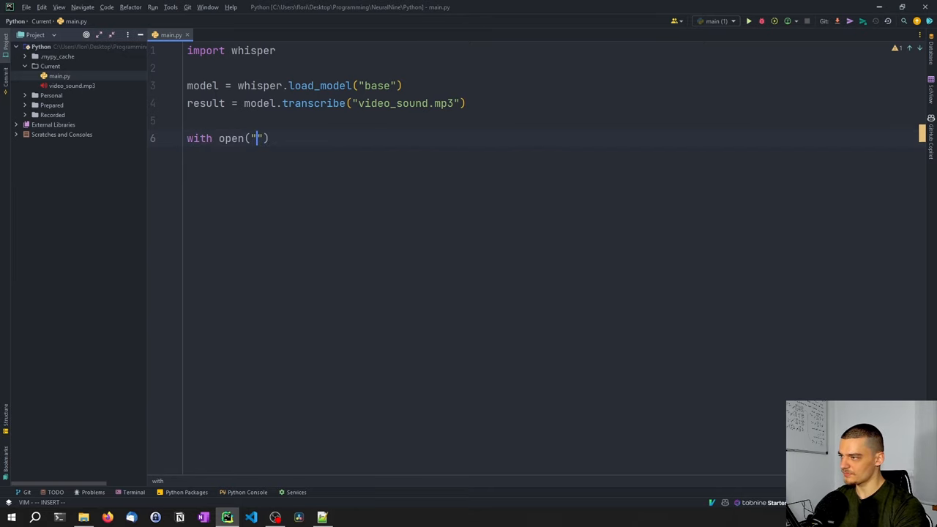
# - Complete with open("transcription.txt", "w") as f: and write result["text"] to the file
pyautogui.write('transcription.')
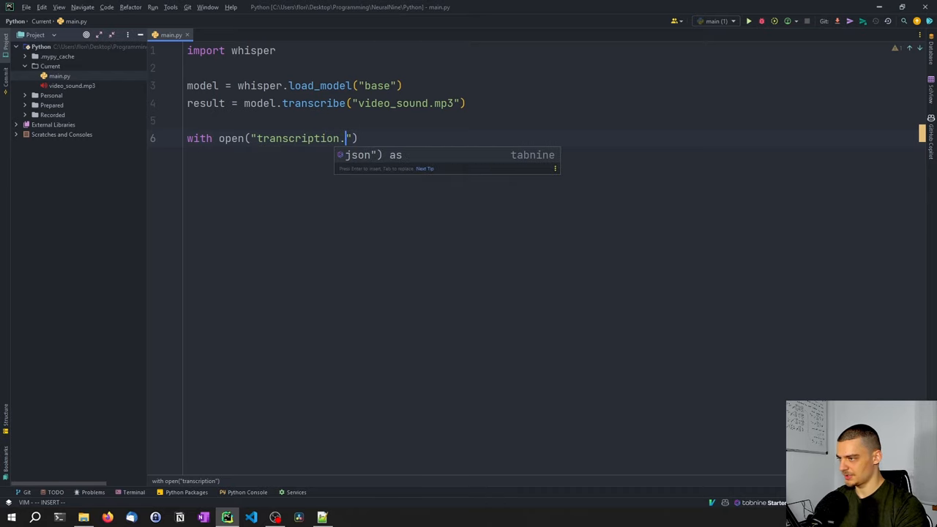
pyautogui.write('txt", "w"')
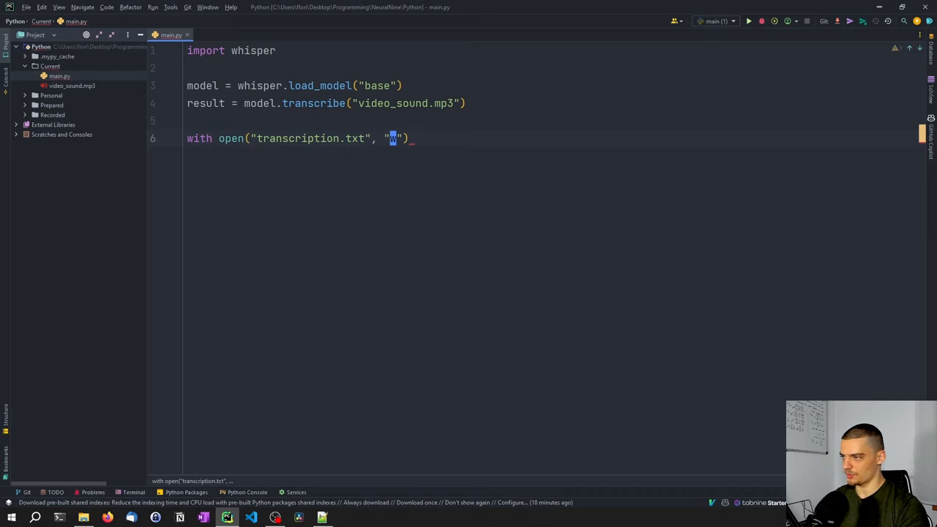
pyautogui.write('as f:')
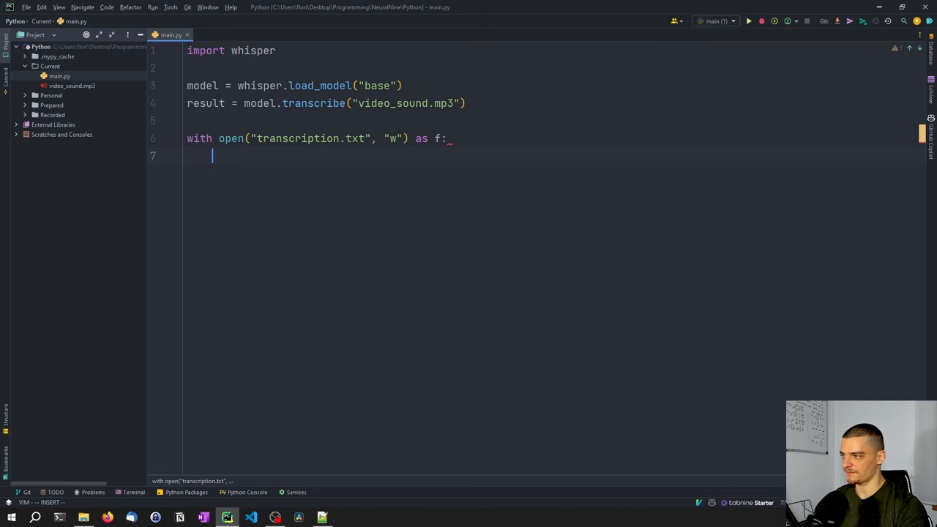
pyautogui.write('f.write(')
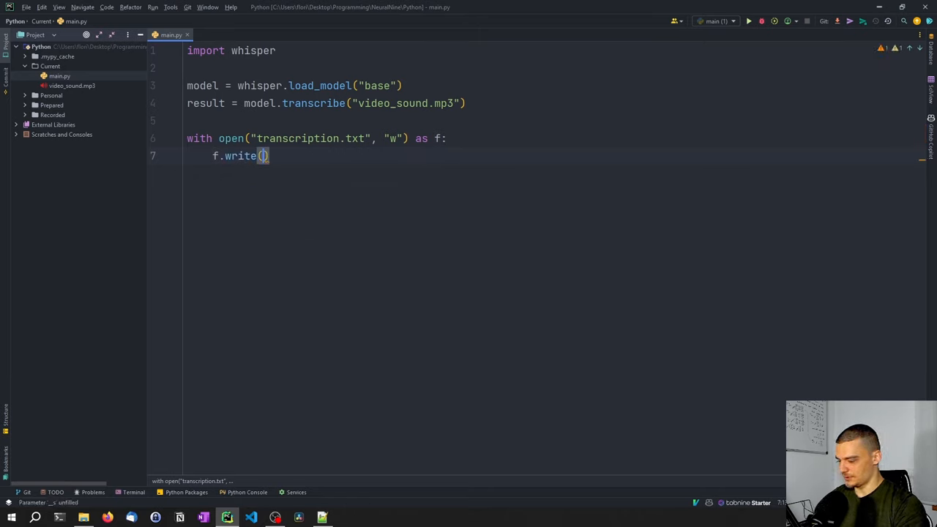
pyautogui.write('result')
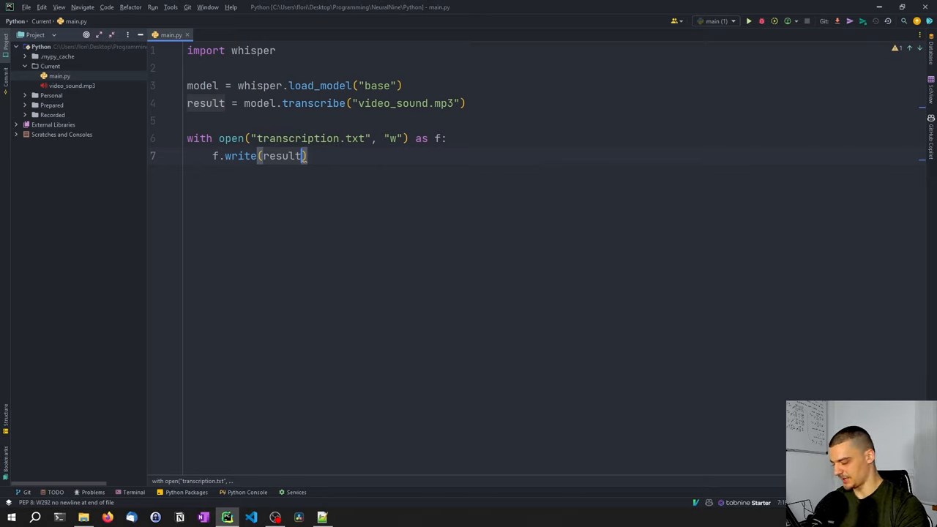
pyautogui.write('[]')
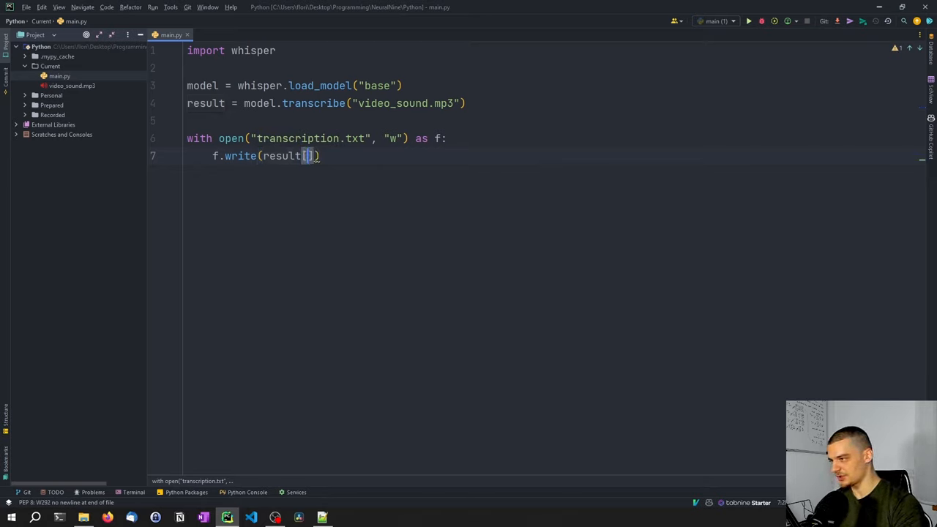
pyautogui.write('"text"')
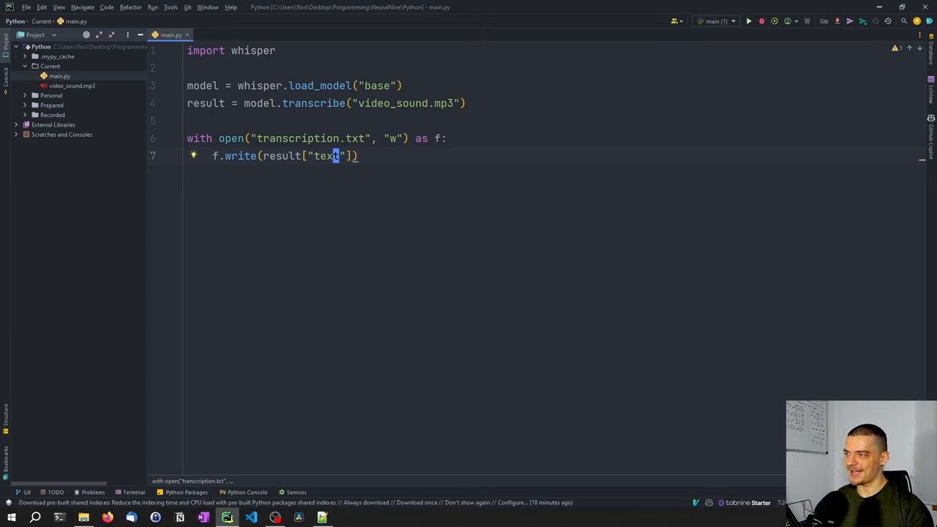
pyautogui.press('Enter')
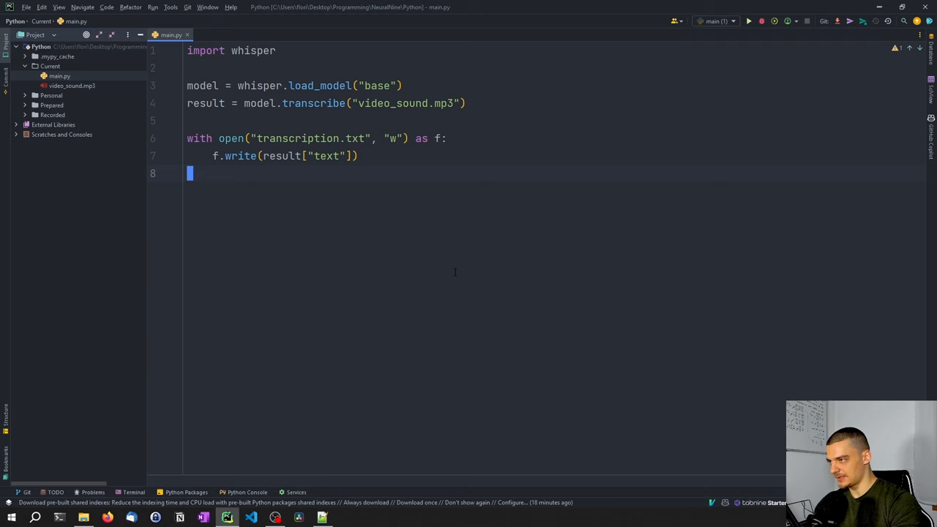
# - Run main.py from the toolbar to start the transcription
pyautogui.click(748, 20)
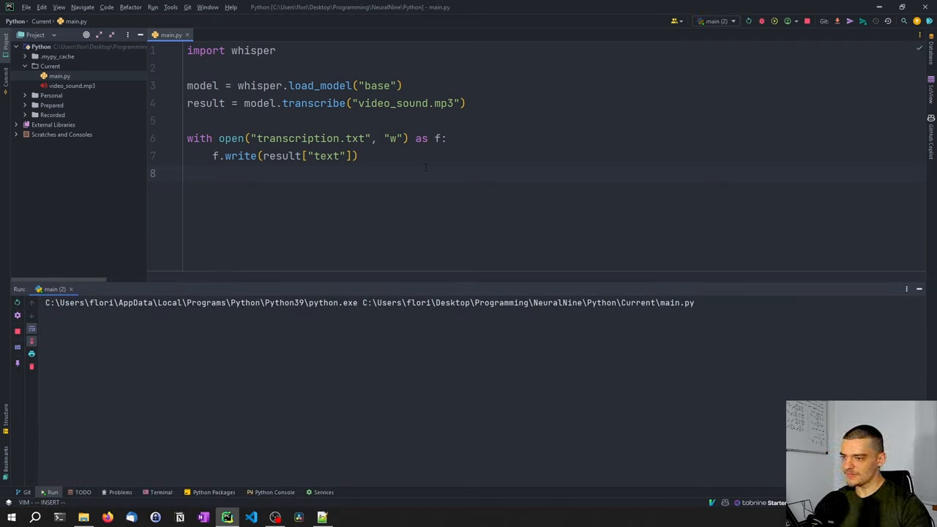